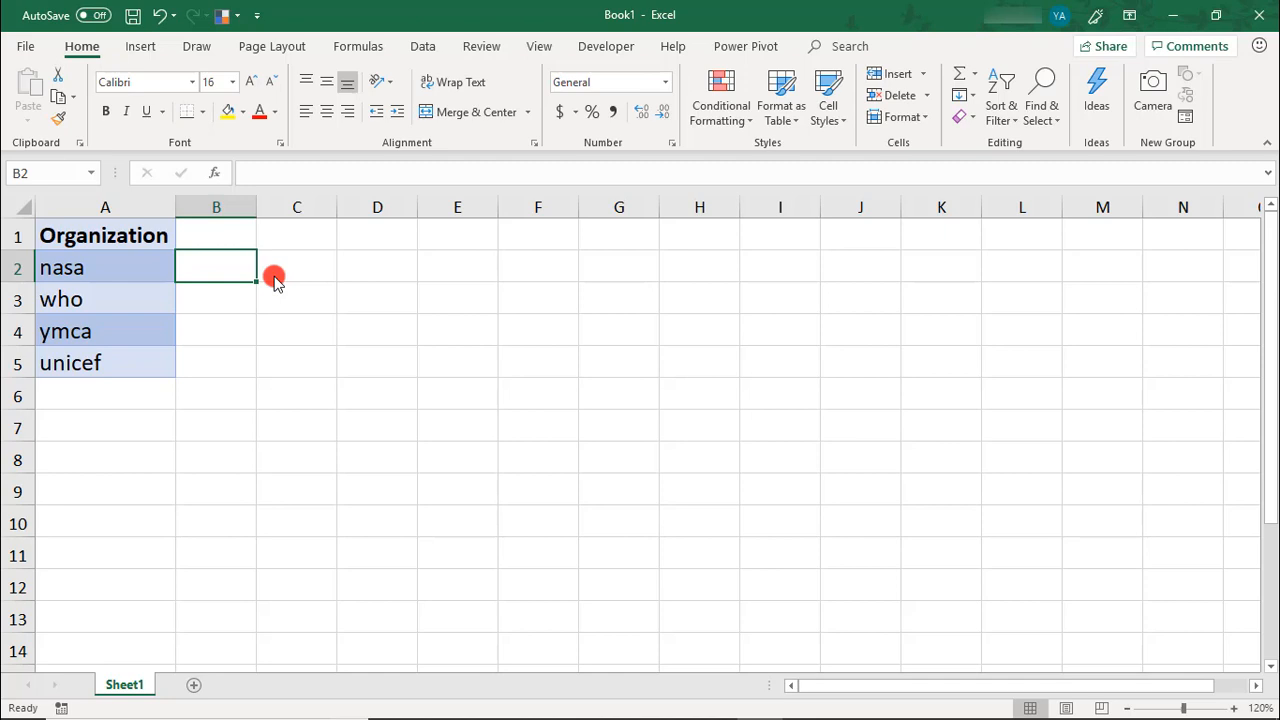
Enter NASA and WHO so Flash Fill completes YMCA and UNICEF in column B.
type("NASA")
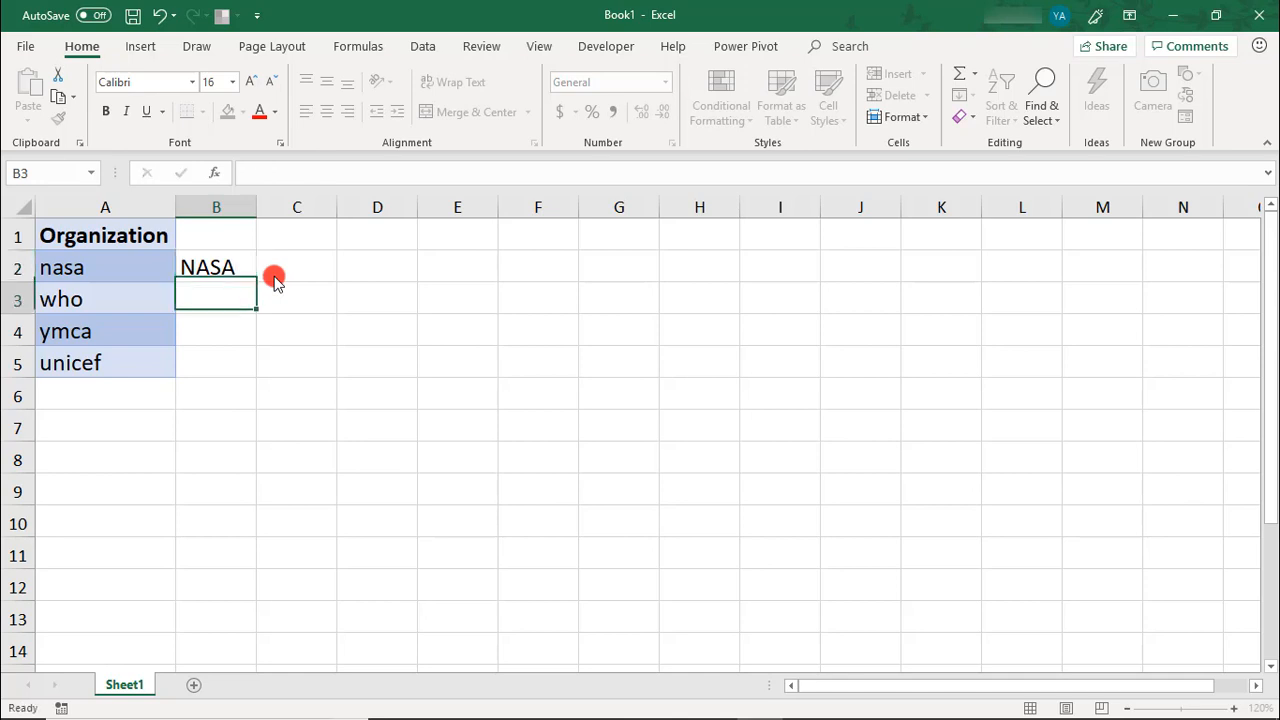
type("WHO")
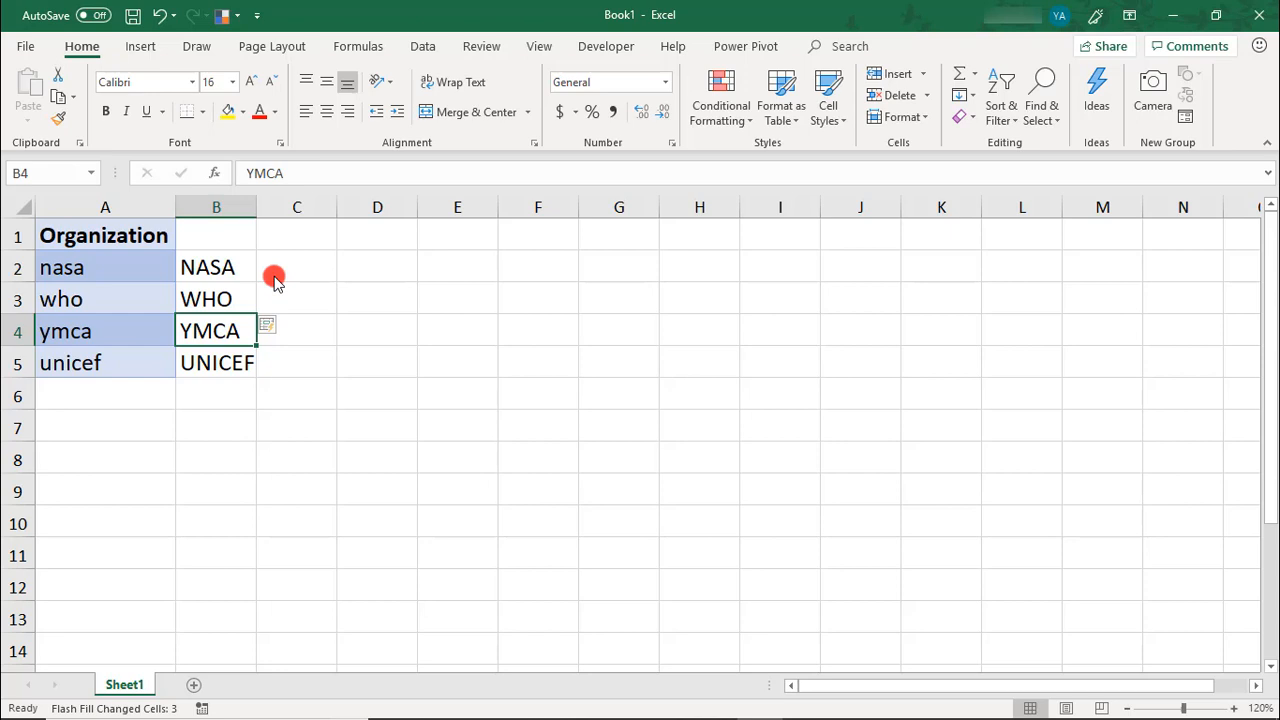
Show the Data Tools group and the Flash Fill command (Ctrl+E).
left_click(422, 46)
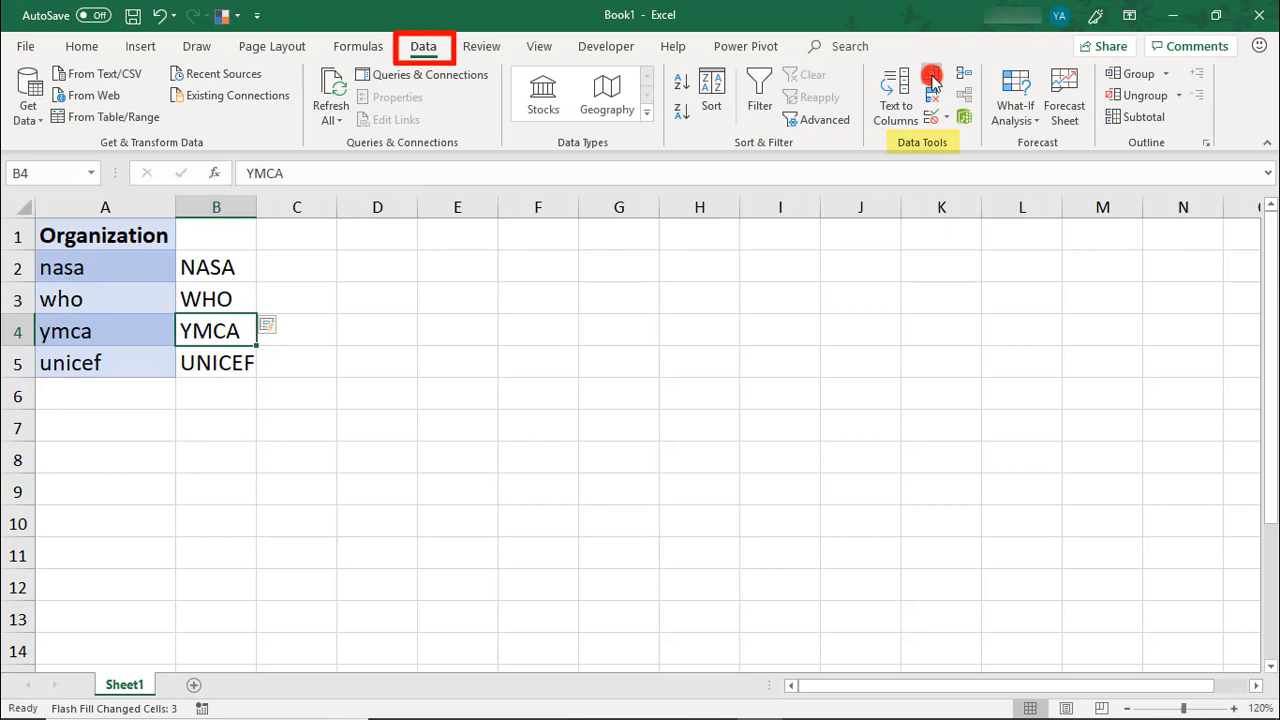
mouse_move(936, 78)
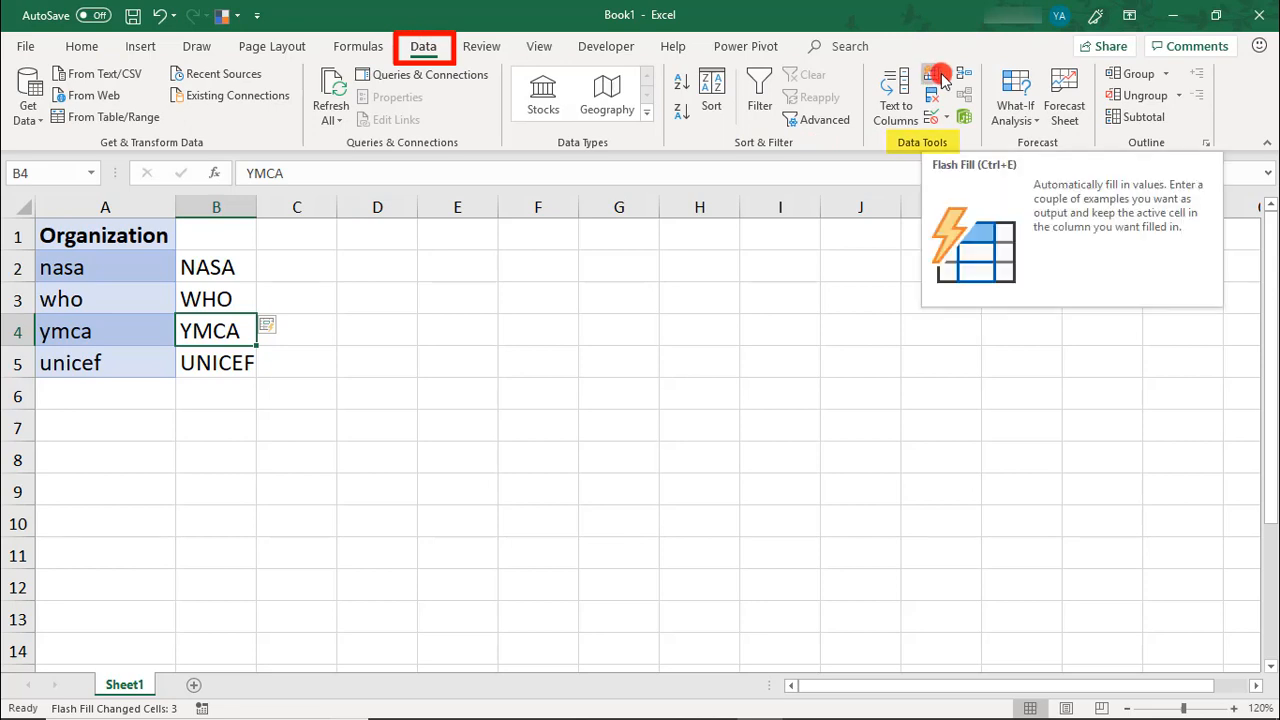
key("ctrl+e")
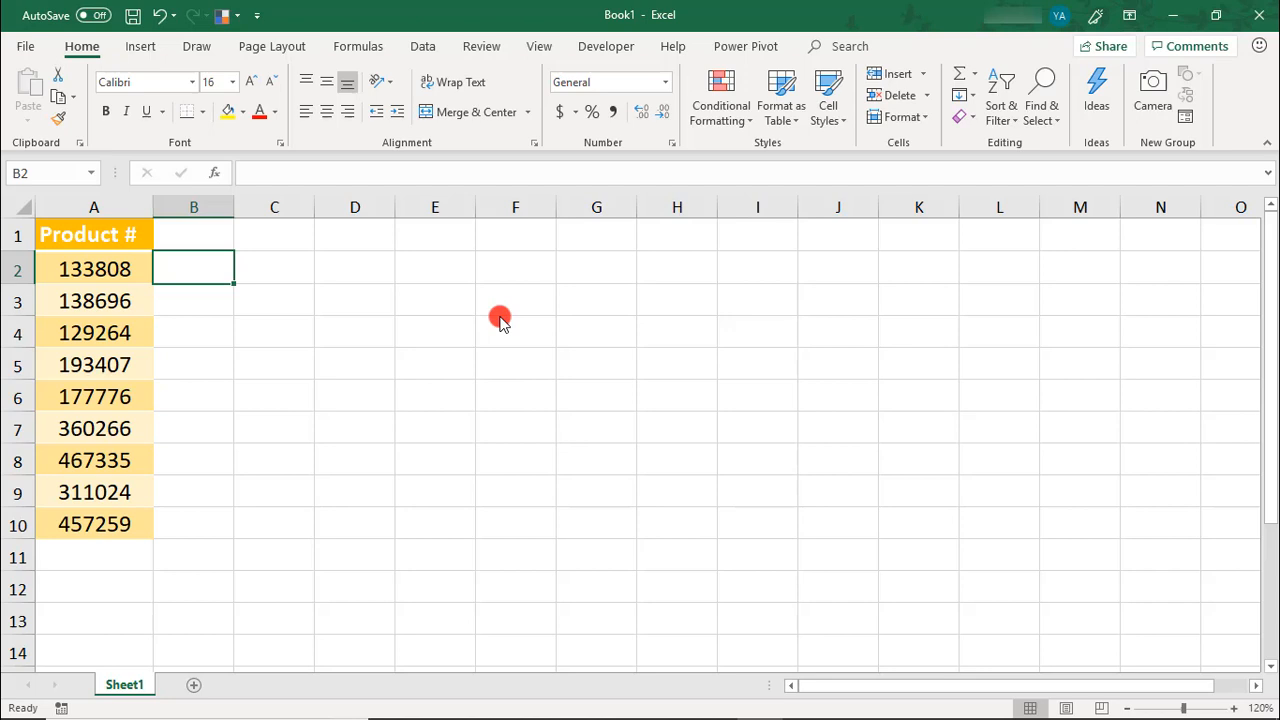
Enter 133-808 and Flash Fill the remaining dashed product numbers down to 457-259.
type("133-")
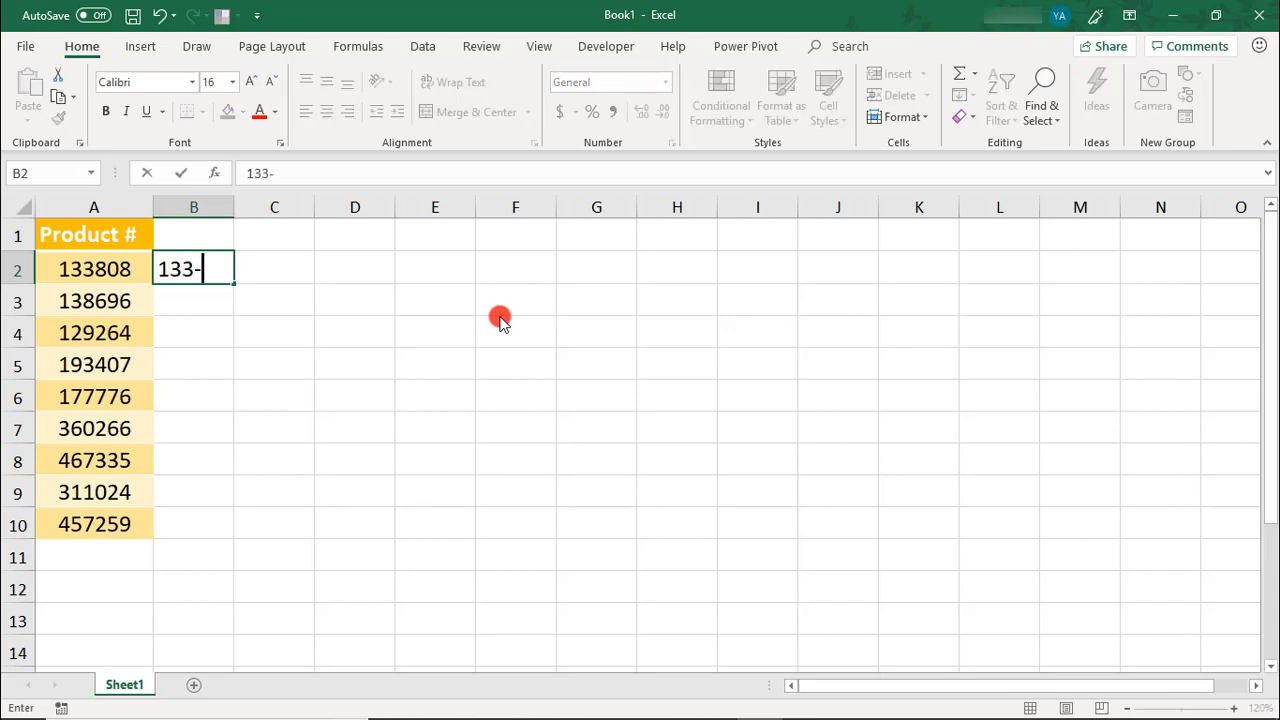
type("808")
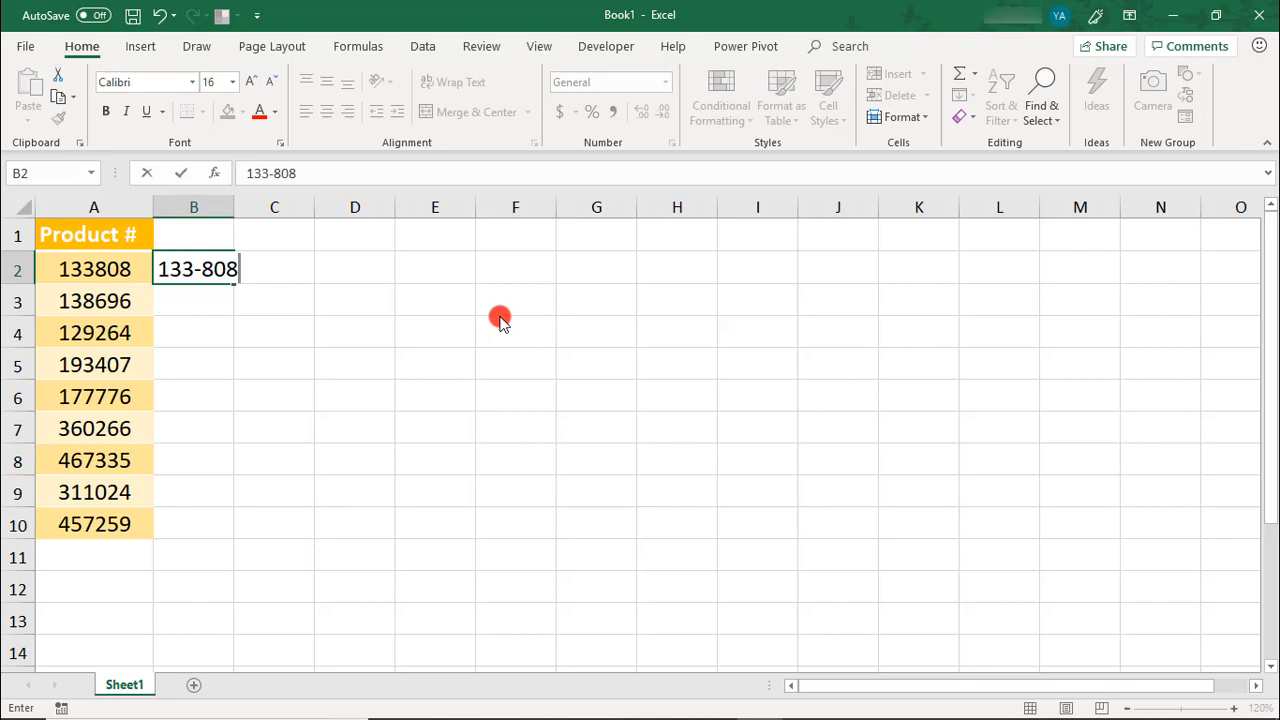
key("enter")
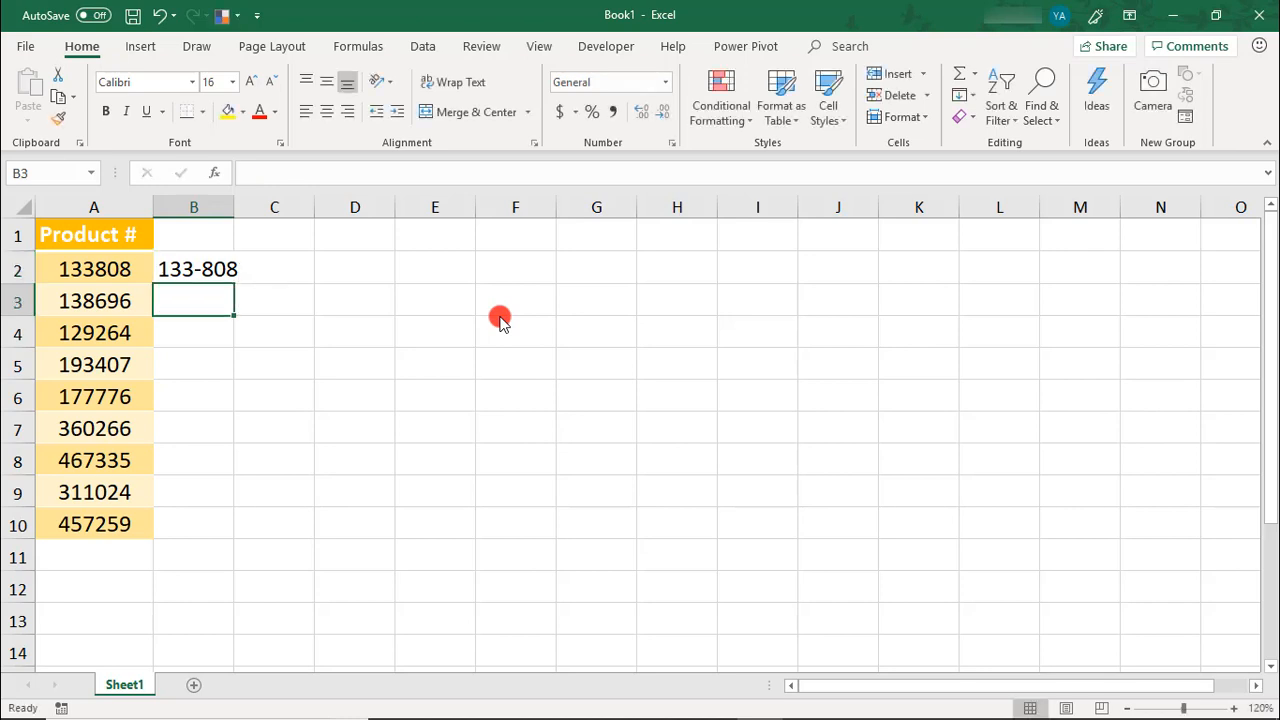
key("ctrl+e")
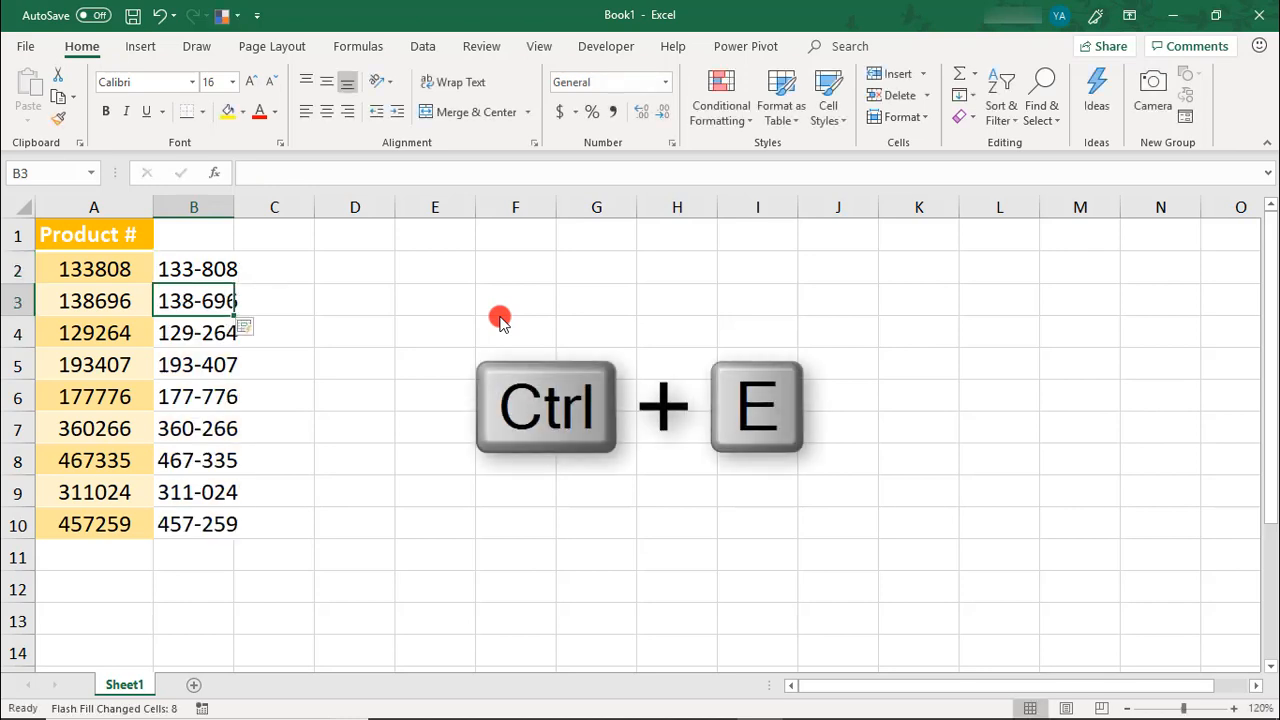
key("ctrl+e")
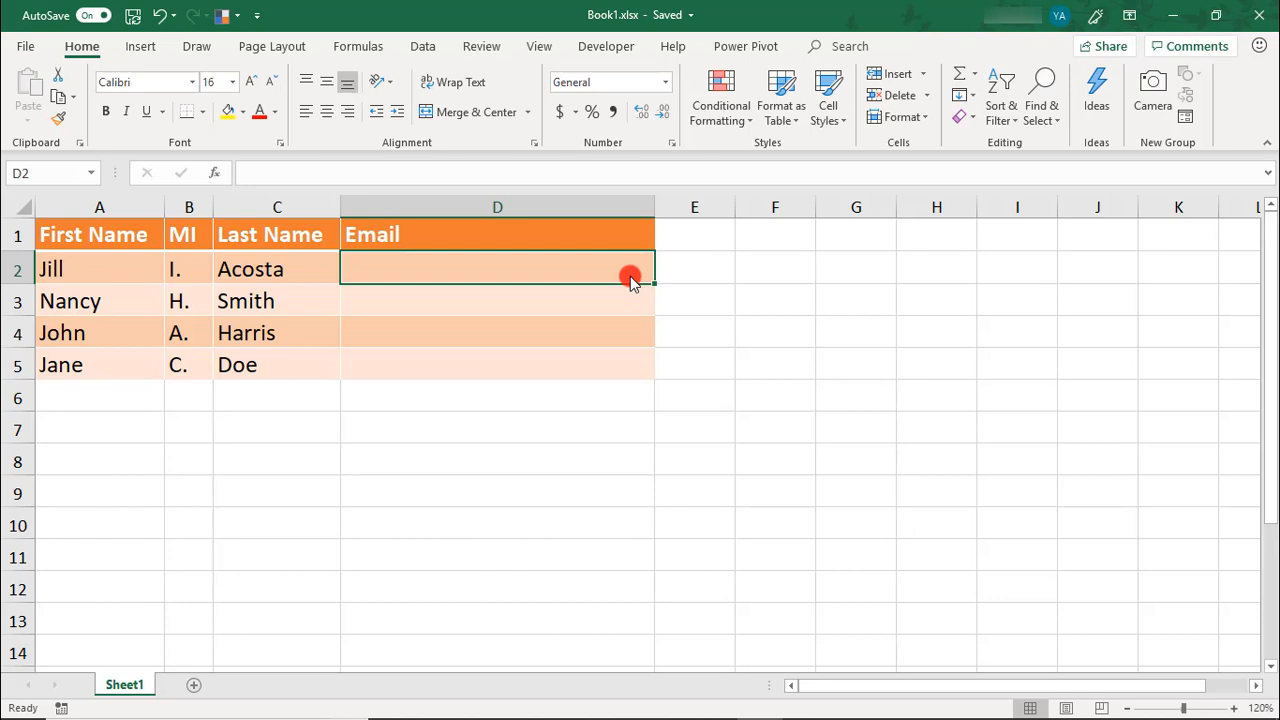
type("j")
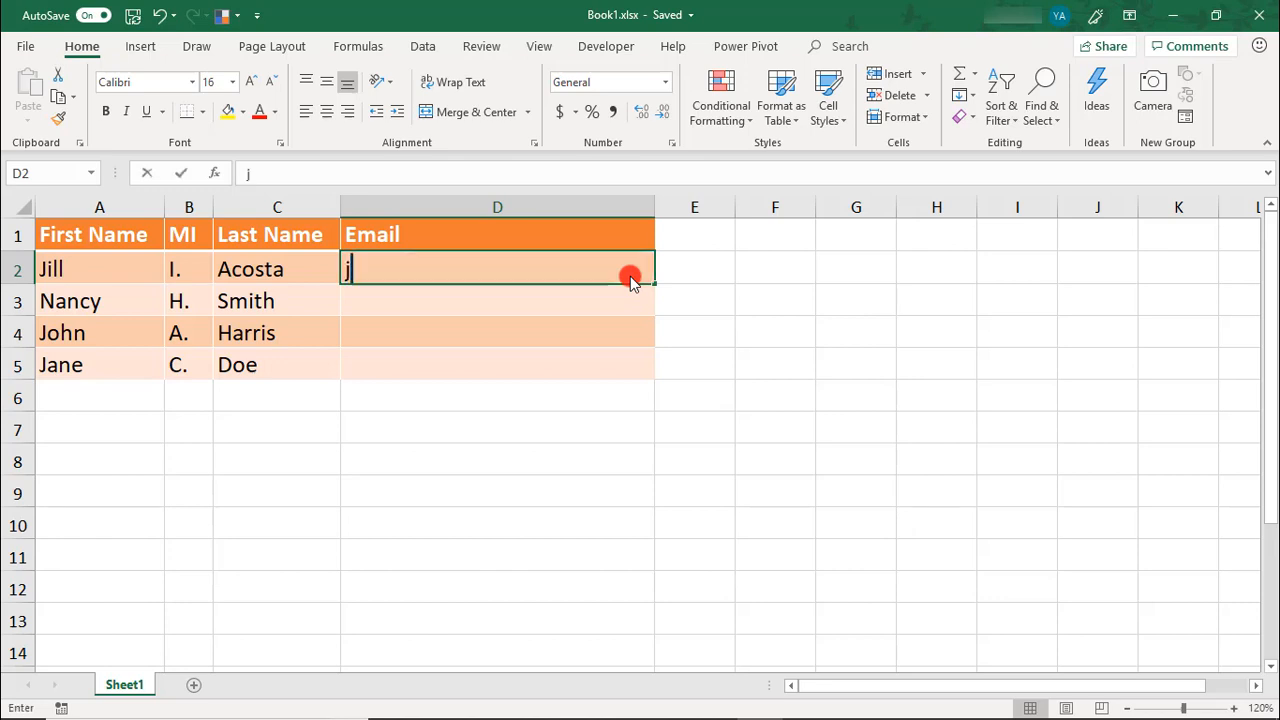
type("ill.acosta@")
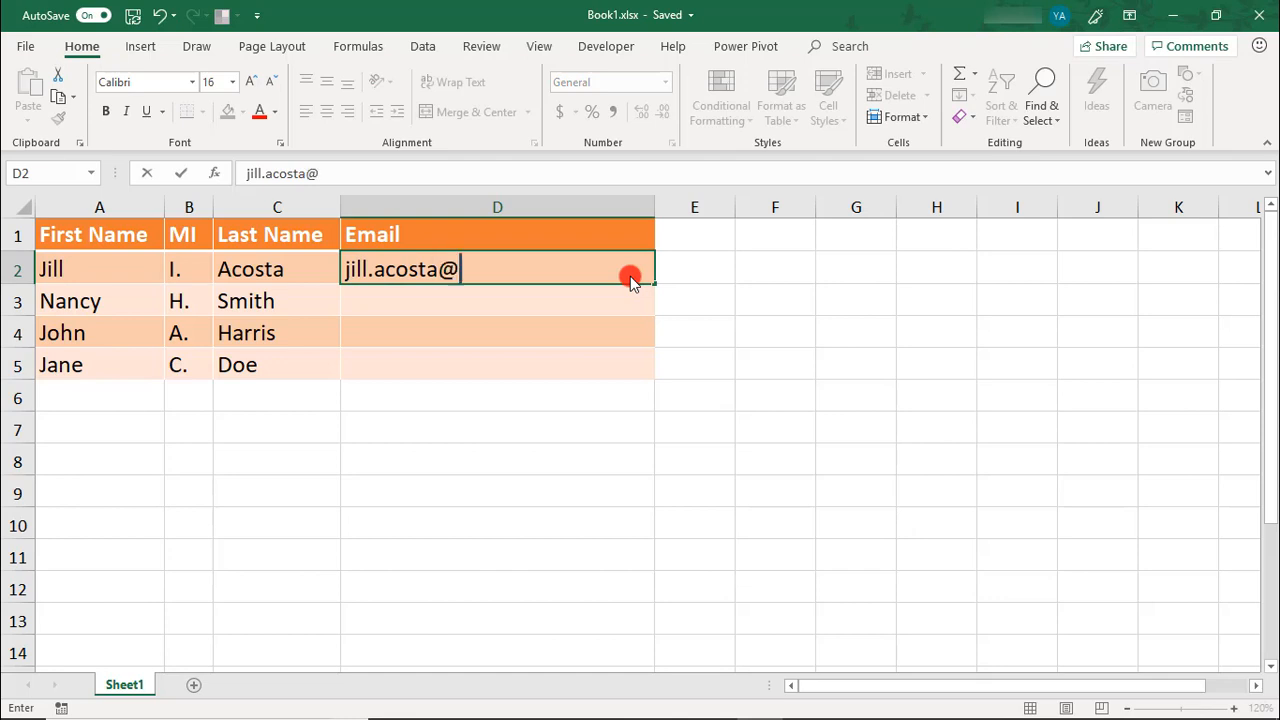
key("ctrl+e")
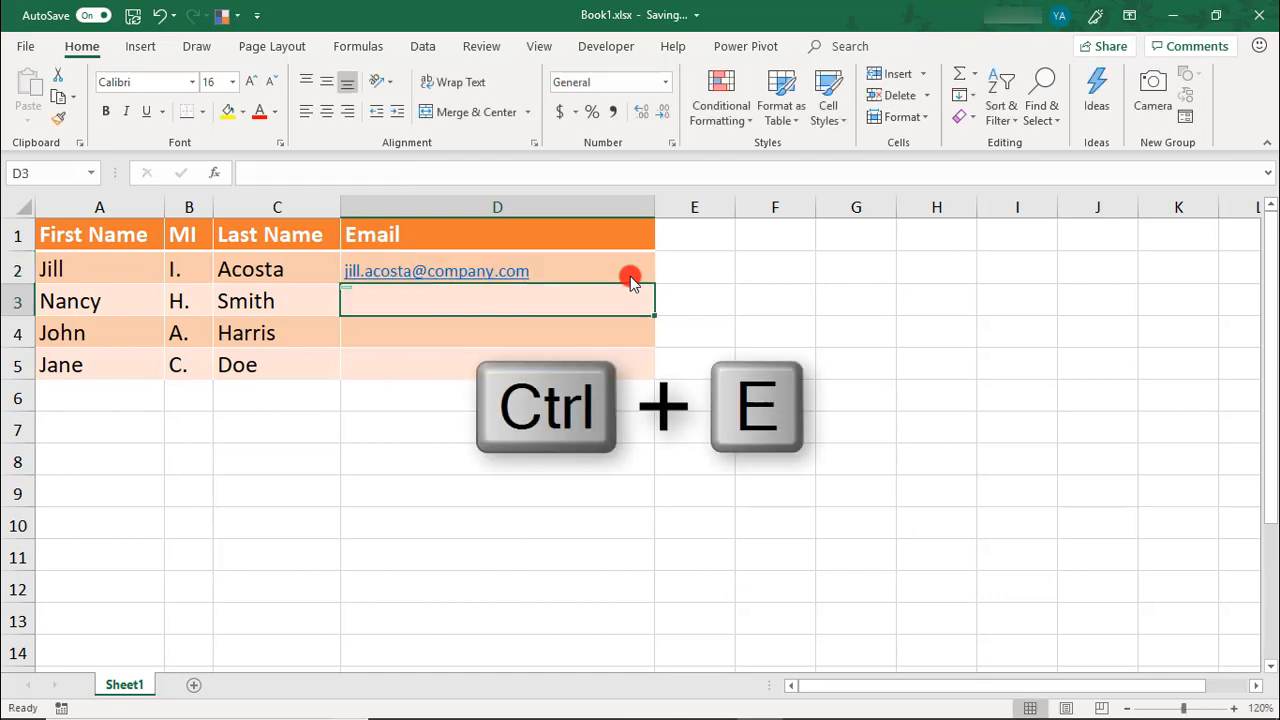
key("ctrl+e")
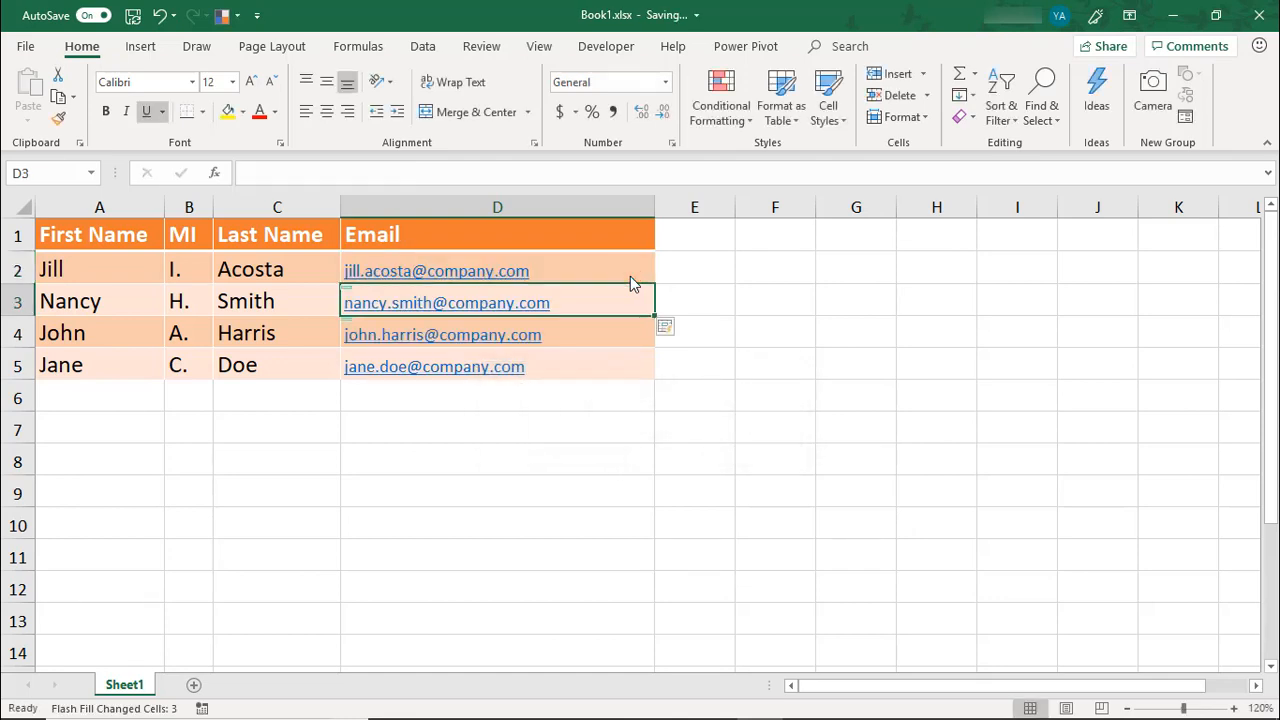